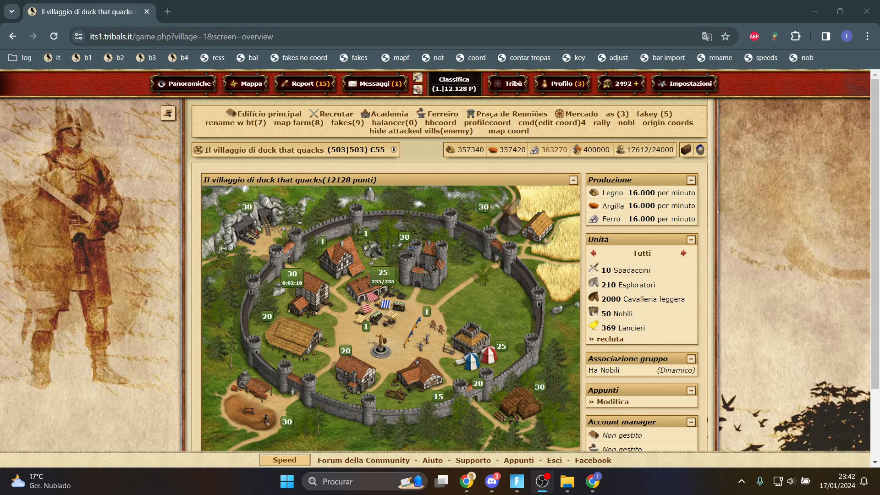
Open the village's Farm Assistant with FA Keypress loaded and clear template A's hotkey
left_click(375, 83)
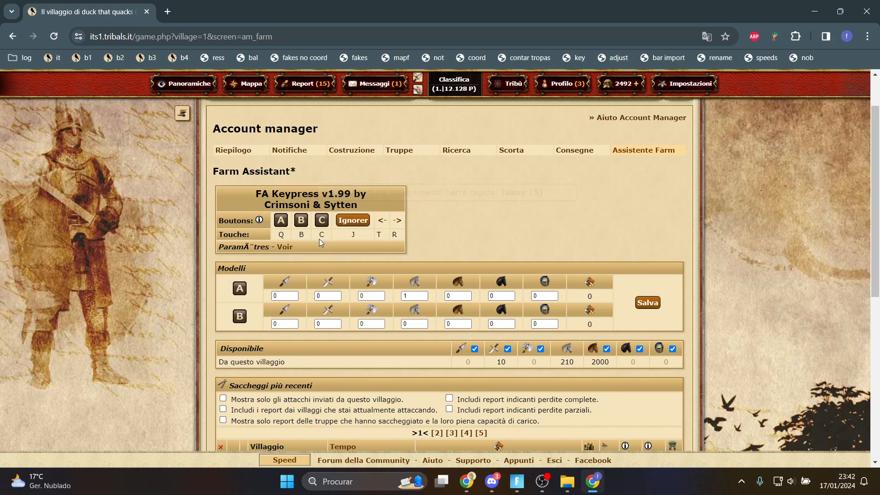
mouse_move(259, 220)
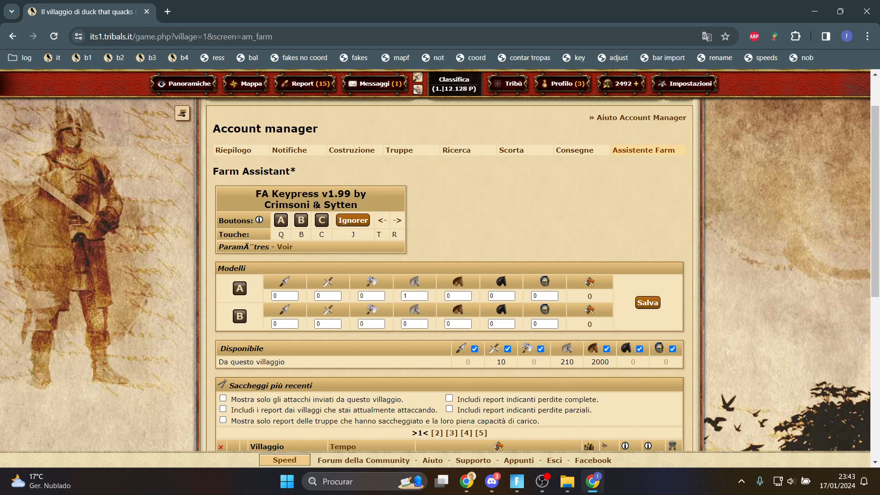
scroll("down", 3)
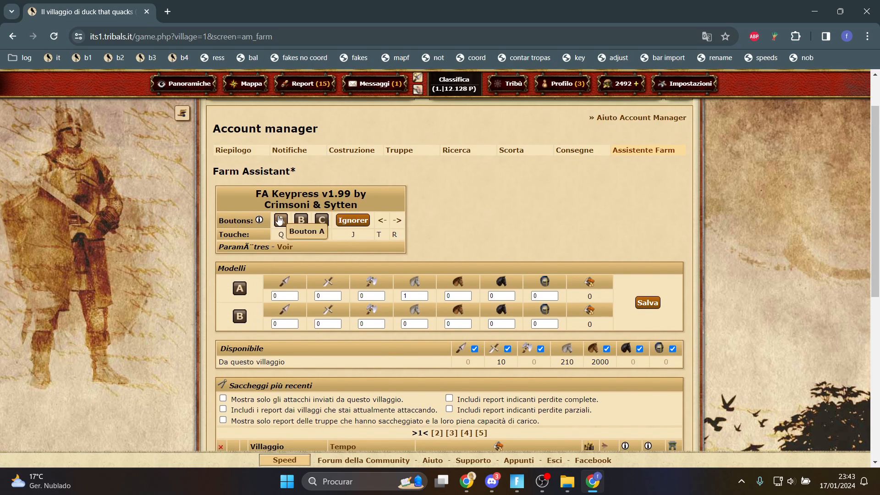
left_click(279, 220)
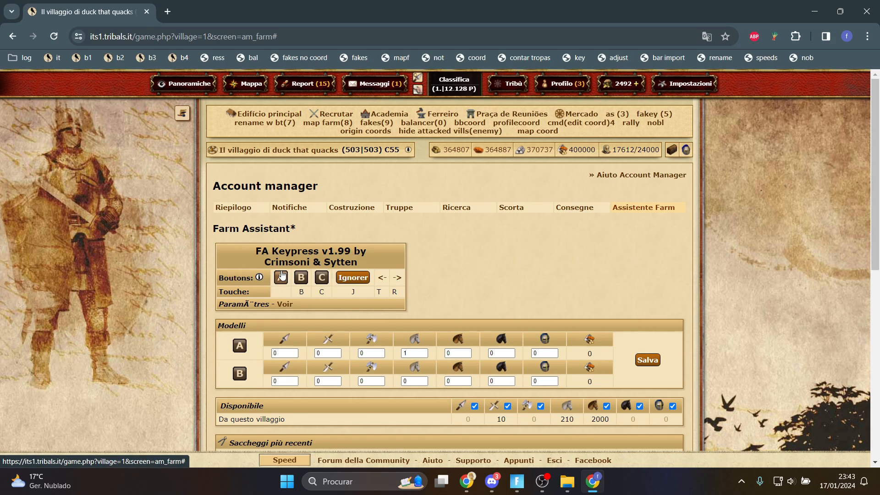
Send farm raids with template A, dropping available scouts from 210 to 203
left_click(280, 277)
type("Q")
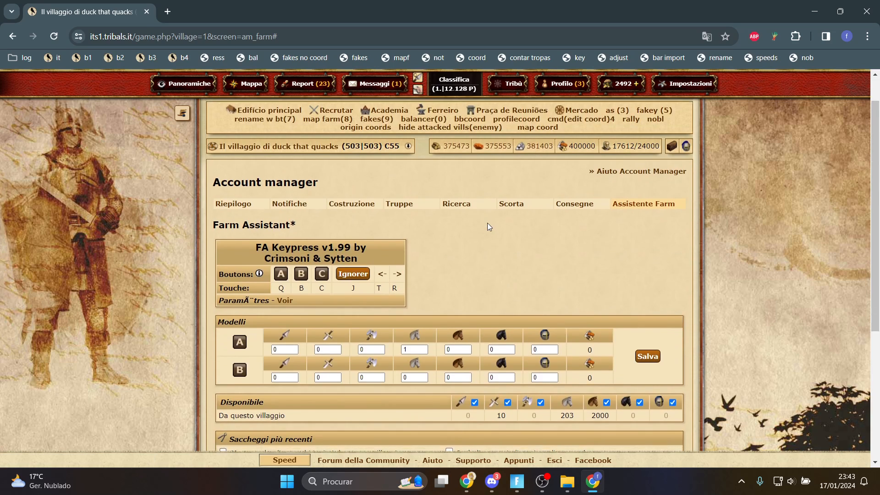
Work down the Farm Assistant list sending raids until scouts fall to 176
scroll("down", 3)
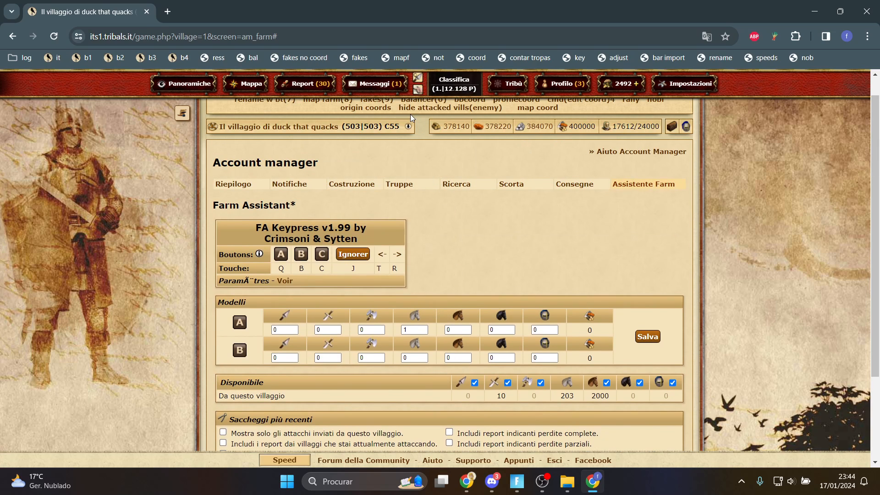
scroll("down", 3)
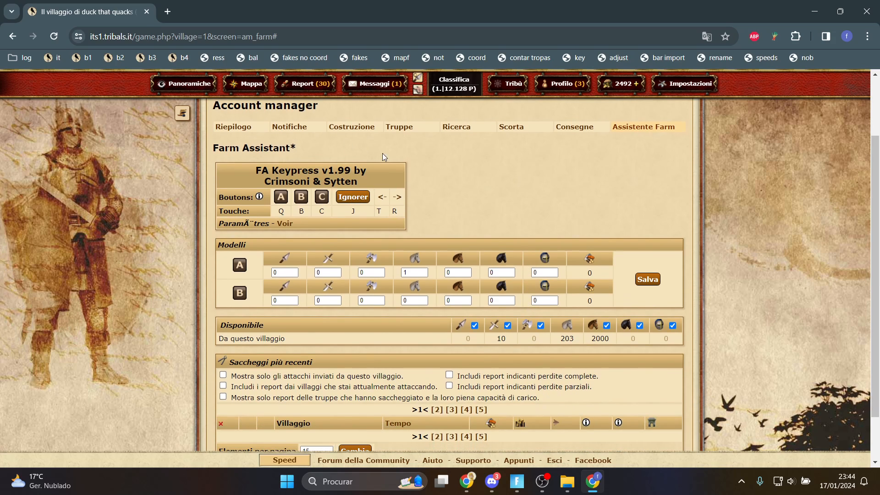
mouse_move(409, 202)
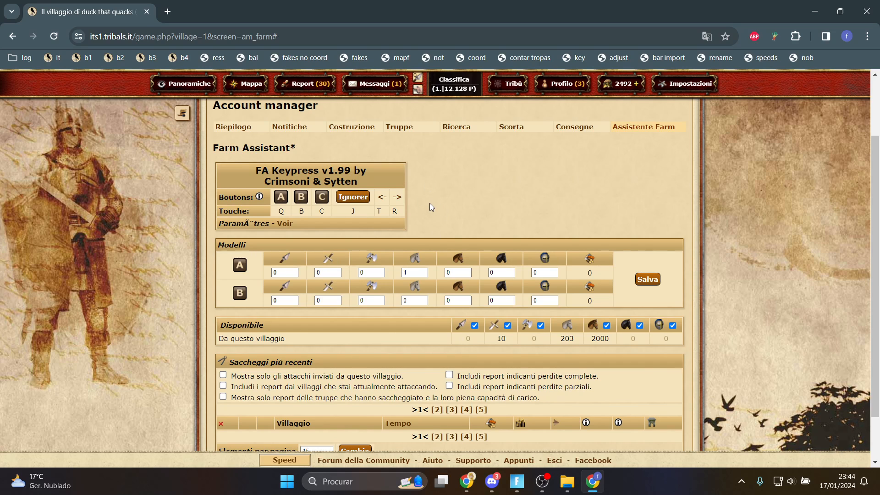
scroll("down", 3)
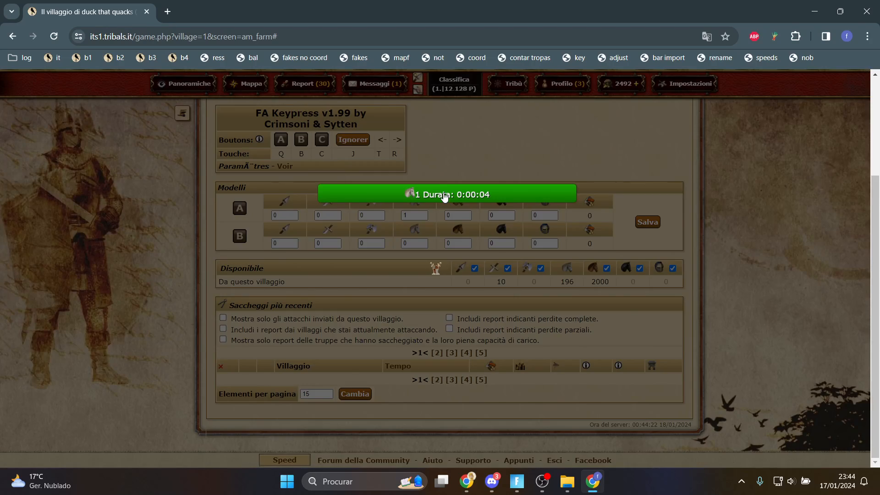
scroll("down", 3)
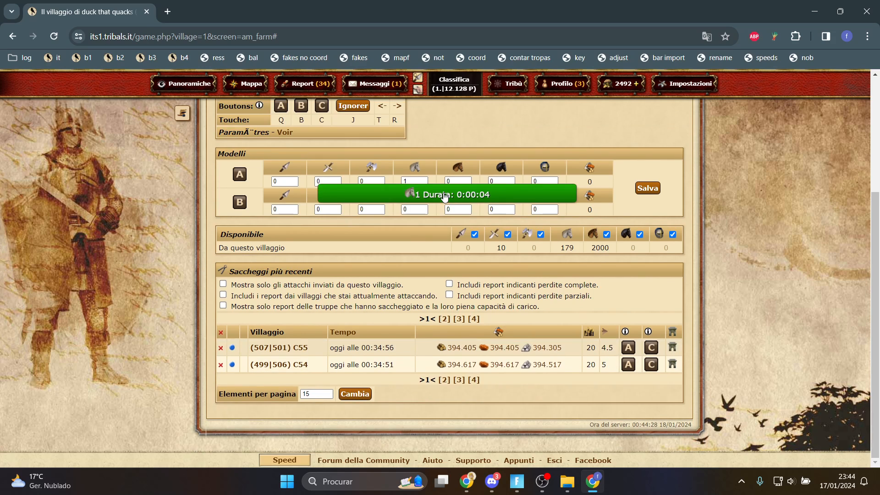
scroll("down", 3)
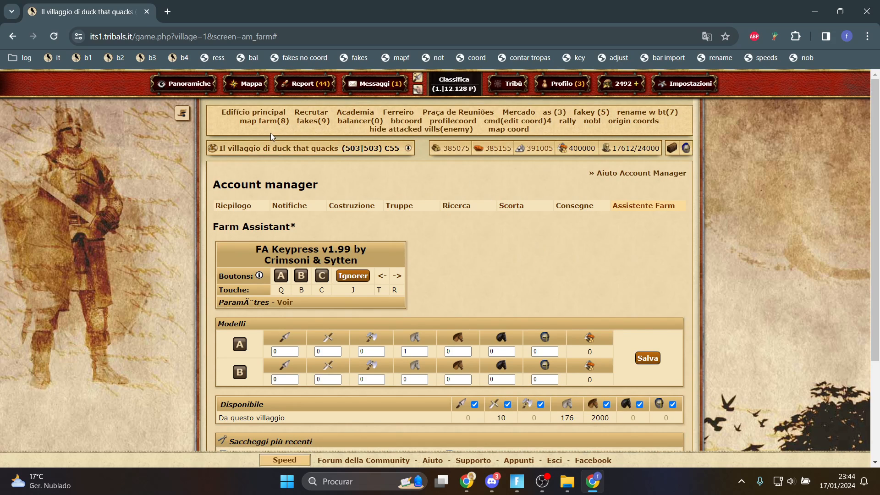
mouse_move(288, 148)
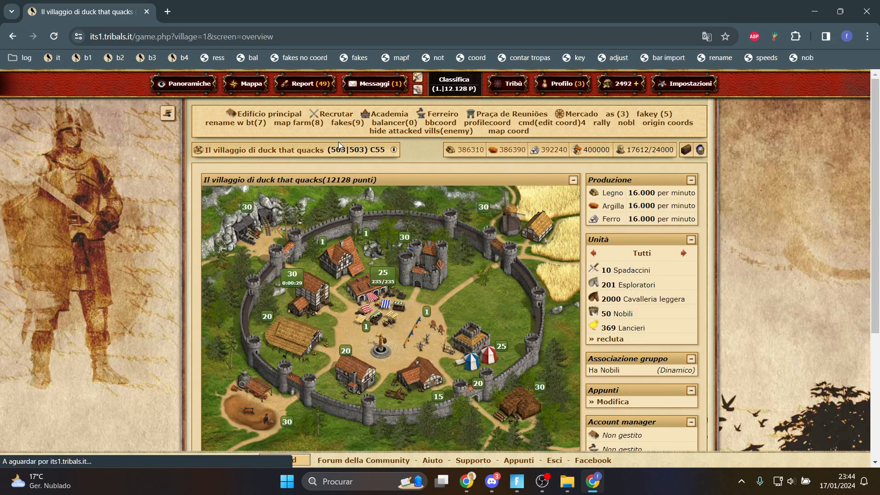
mouse_move(402, 165)
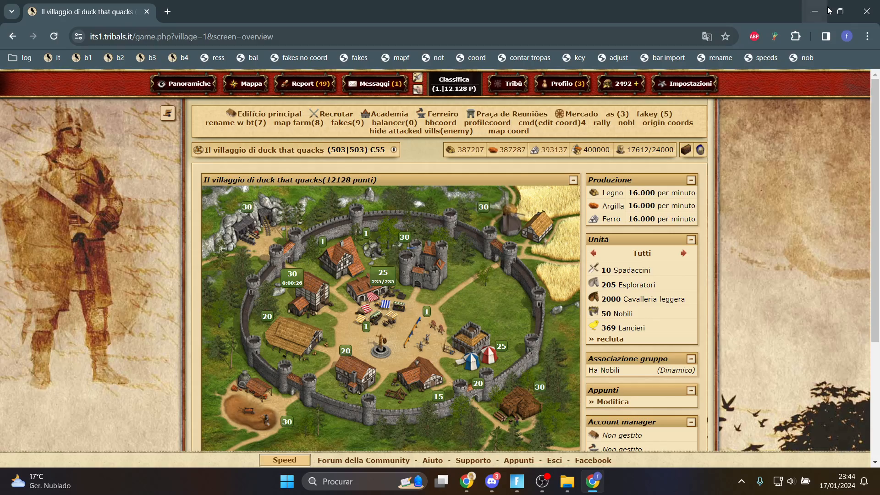
Restore the browser window and arrange two Tribal Wars windows side by side
left_click(839, 11)
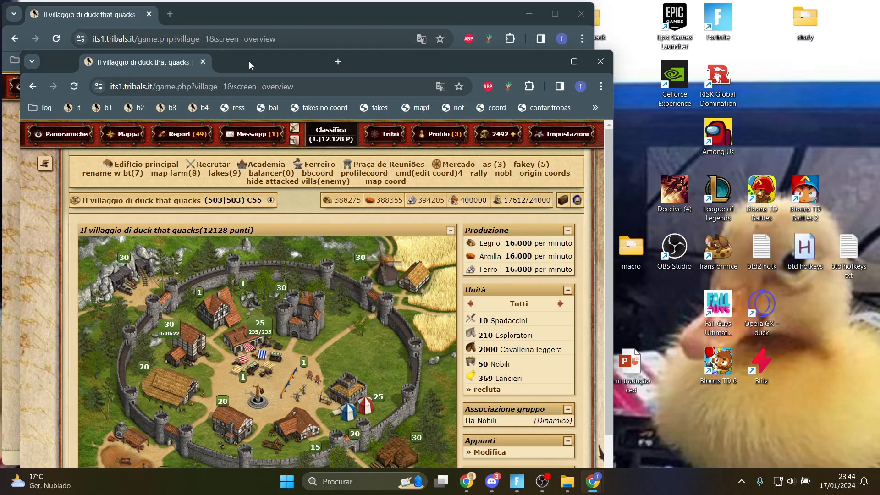
left_click_drag(250, 66, 409, 92)
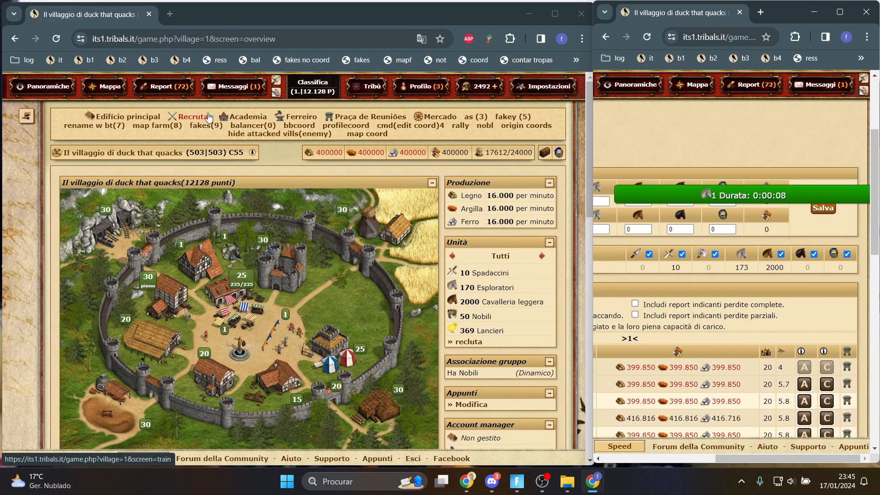
Start axe fighter research on the recruitment page, then return to the village overview
left_click(195, 116)
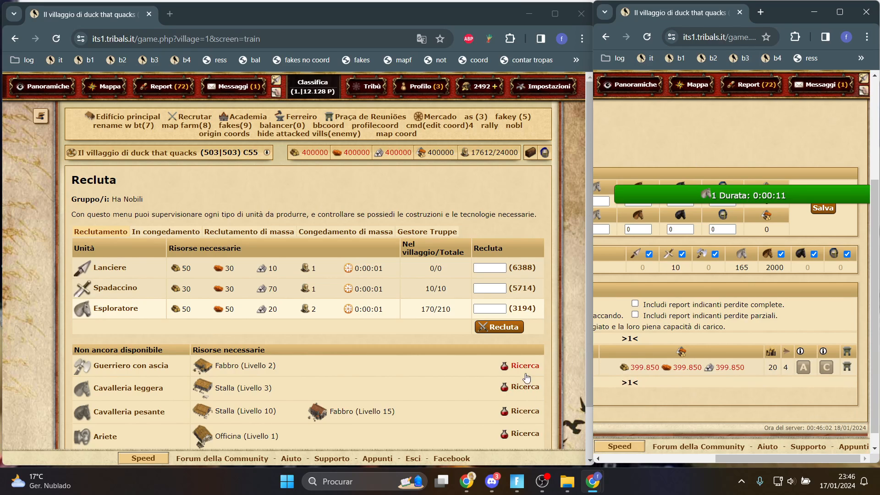
left_click(300, 117)
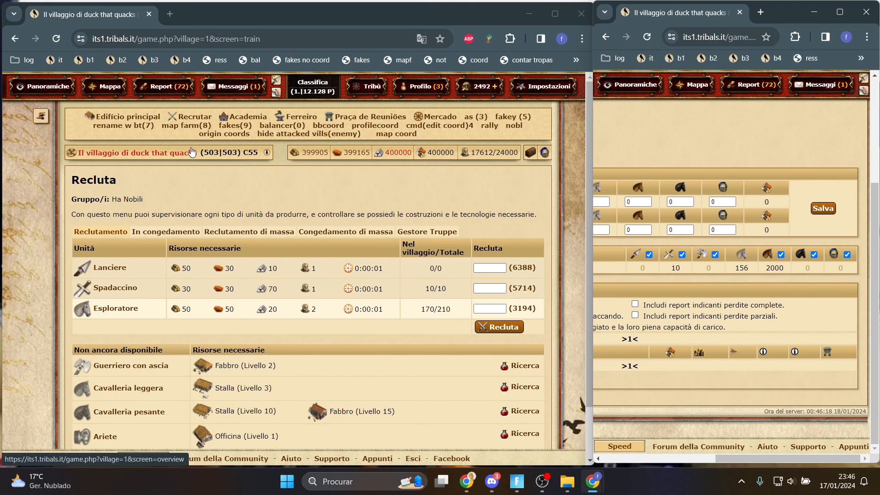
left_click(134, 152)
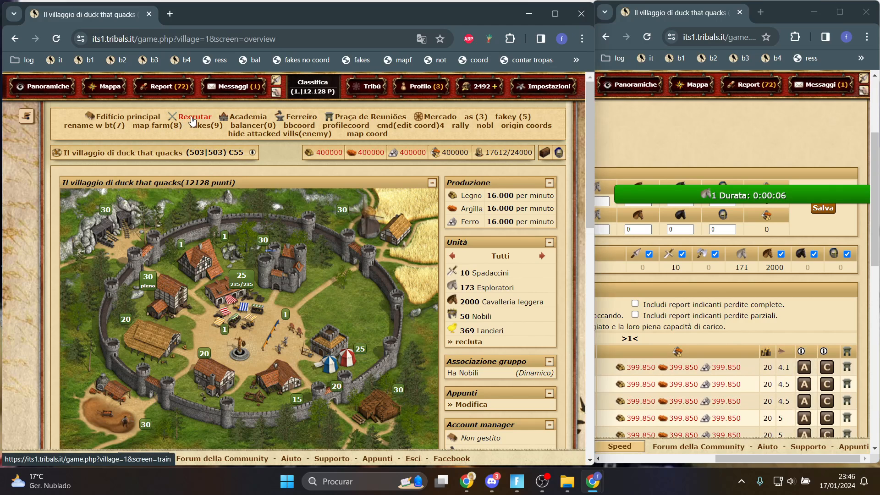
Enter 222 light cavalry on the recruitment page and recruit them
left_click(195, 116)
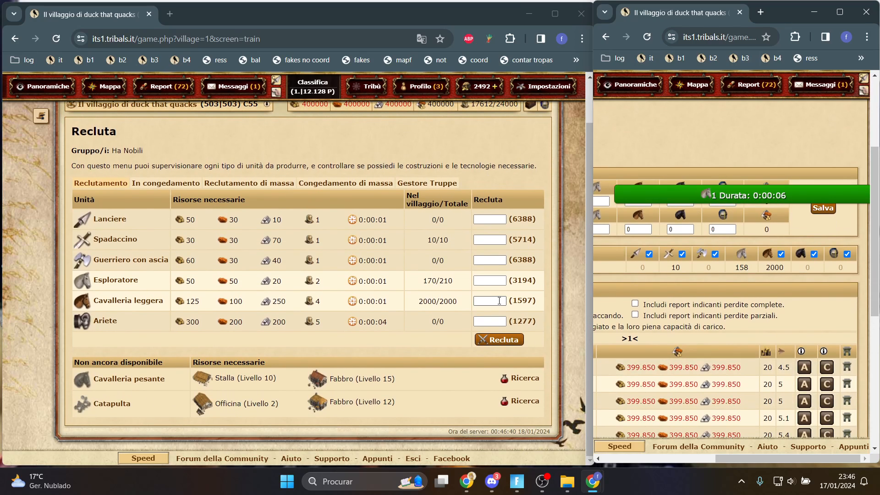
type("222")
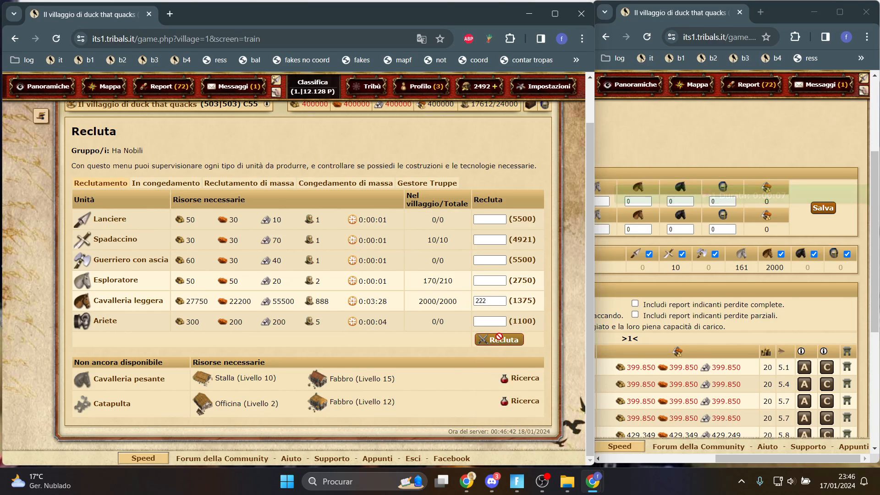
left_click(498, 339)
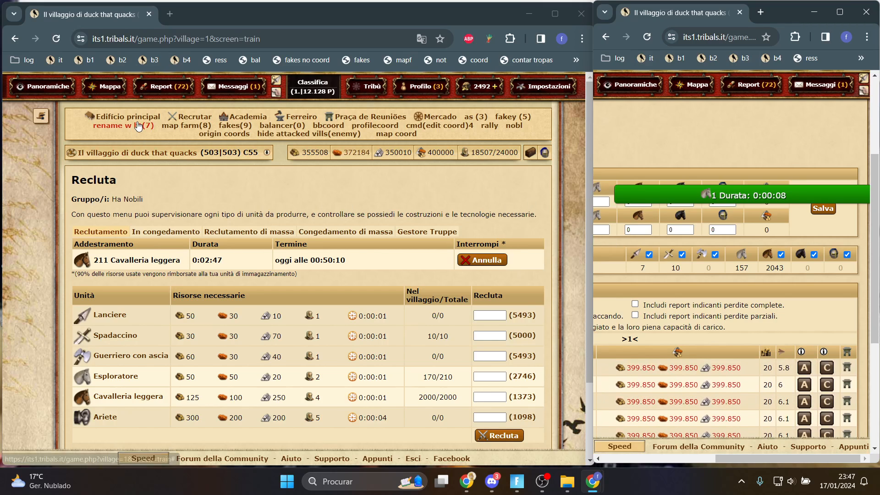
Send the conq quick-command template from the map to nearby barbarian and bonus villages
left_click(144, 152)
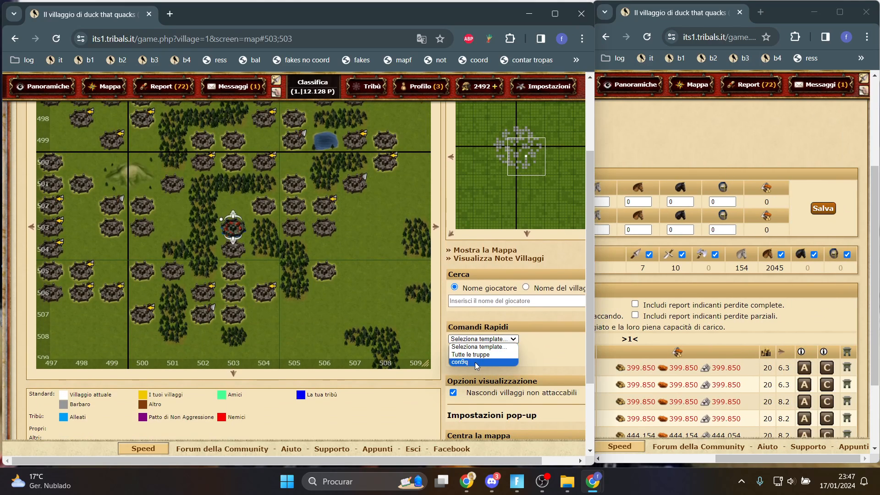
left_click(460, 361)
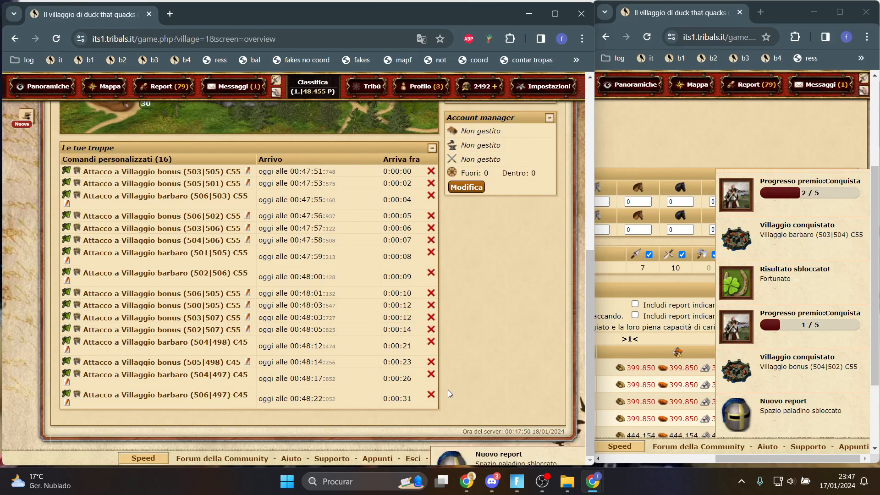
Browse the Overviews menu, ending on the research overview of all 19 villages
left_click(47, 86)
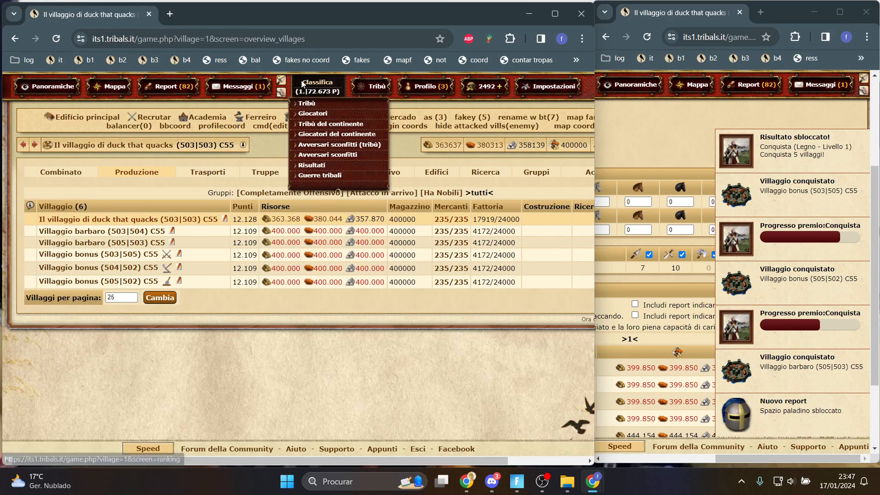
left_click(49, 87)
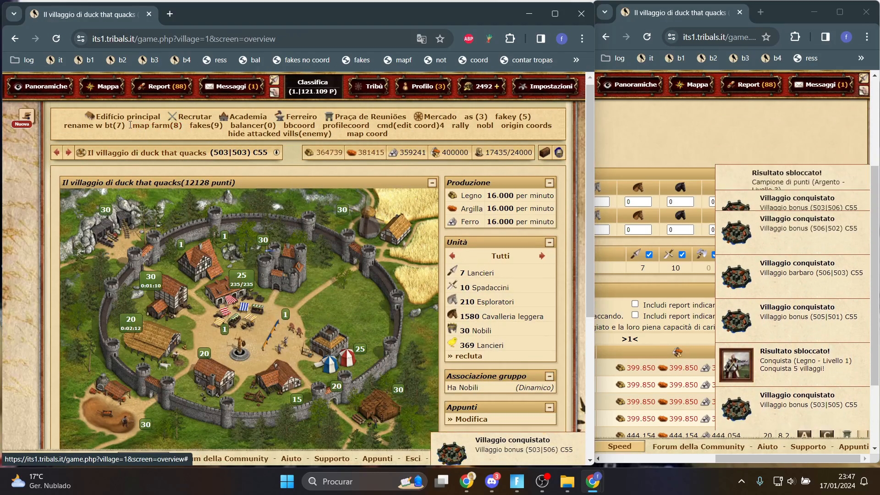
left_click(42, 87)
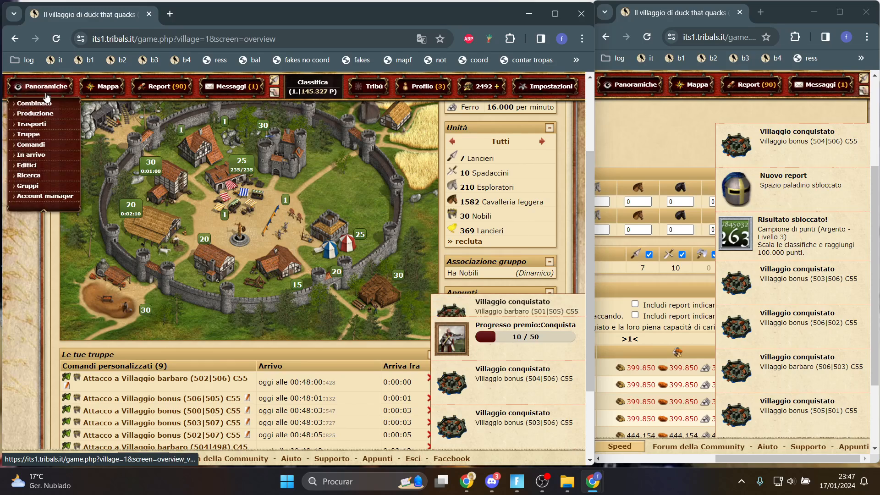
left_click(35, 103)
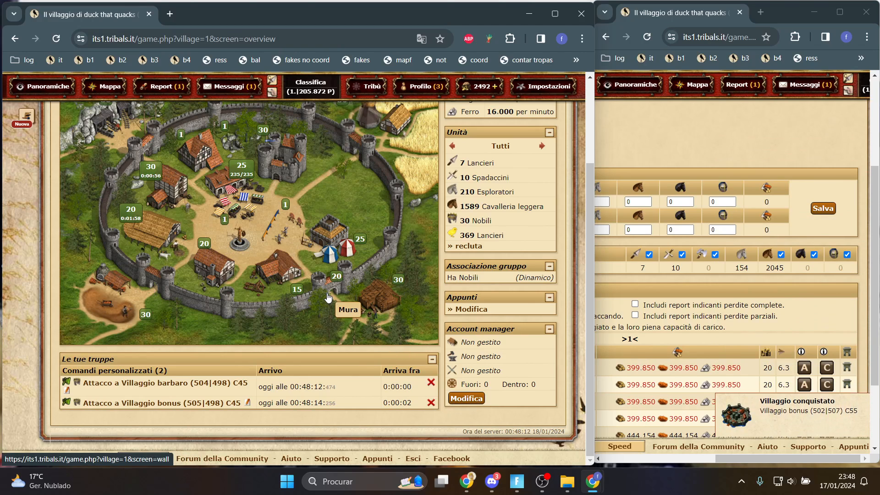
left_click(44, 86)
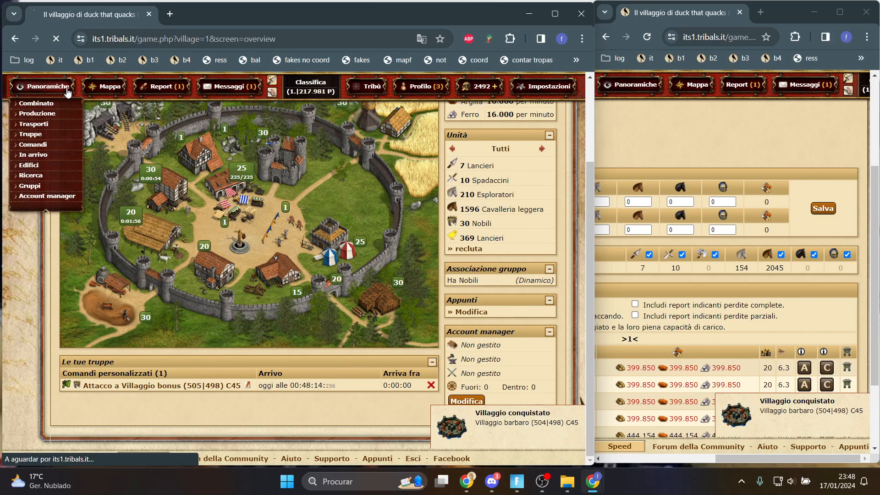
left_click(37, 113)
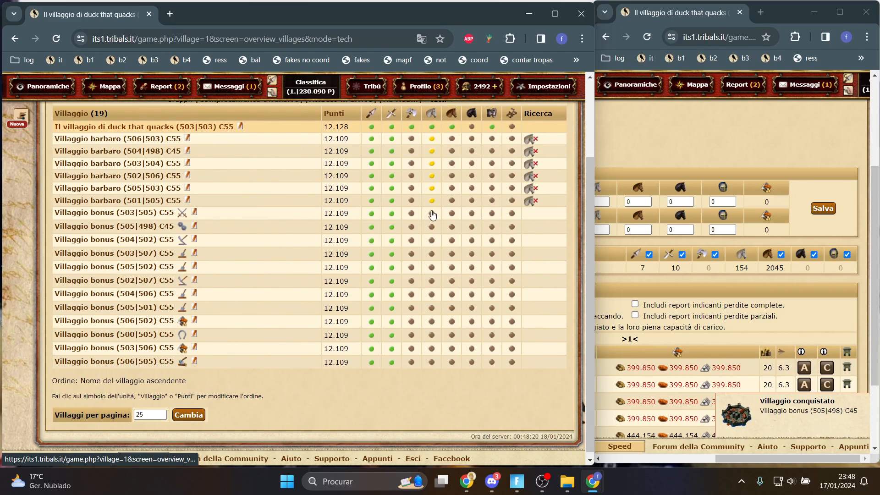
mouse_move(431, 280)
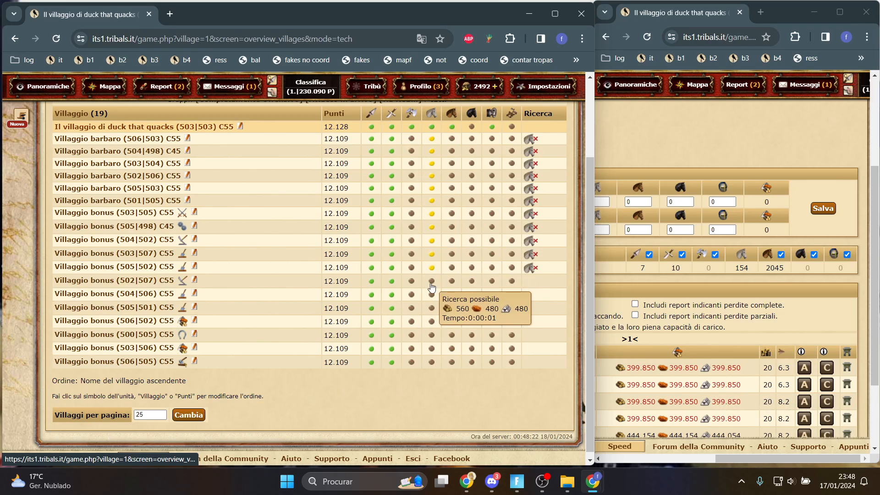
mouse_move(454, 362)
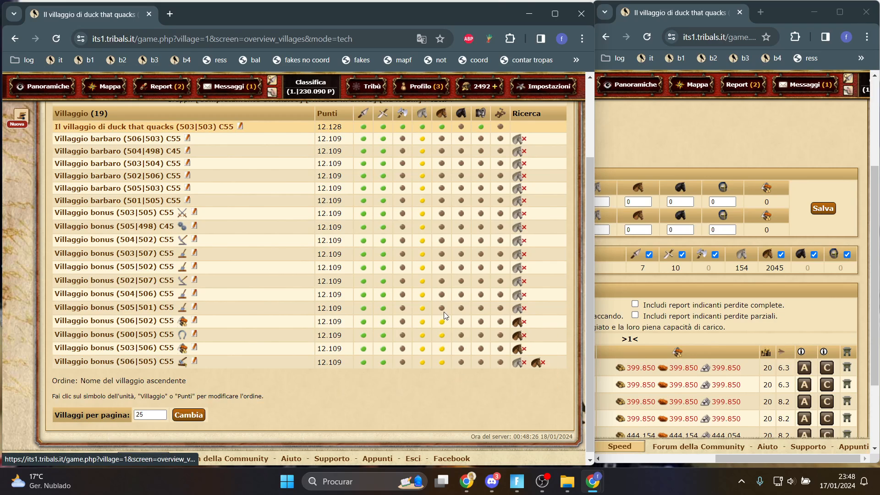
mouse_move(443, 226)
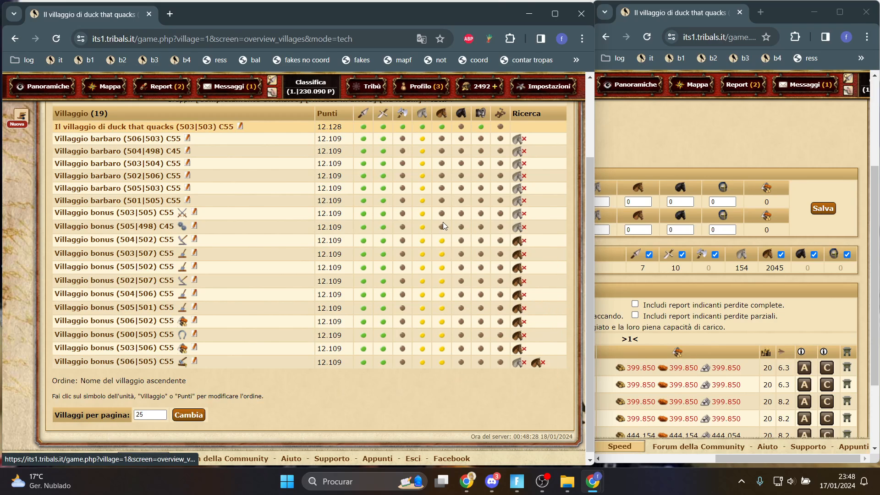
mouse_move(441, 176)
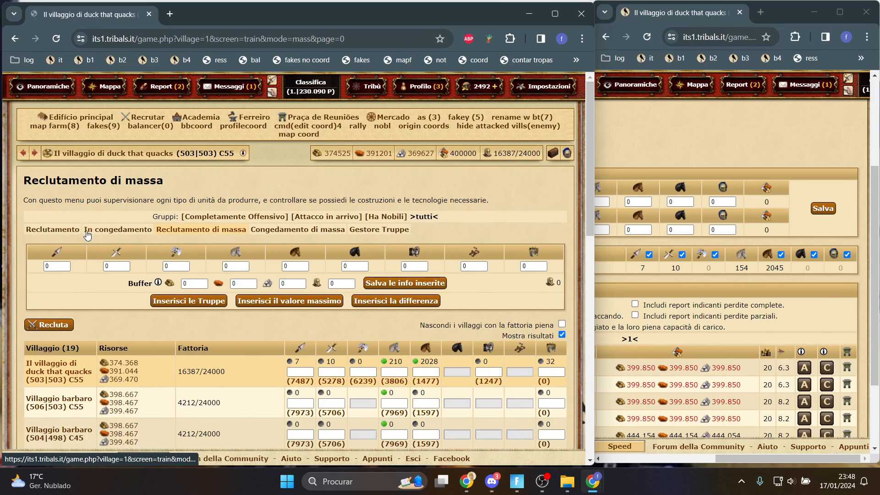
Mass-recruit 5000 spearmen and 2000 light cavalry everywhere, then show the Villages overview
type("5000")
type("2000")
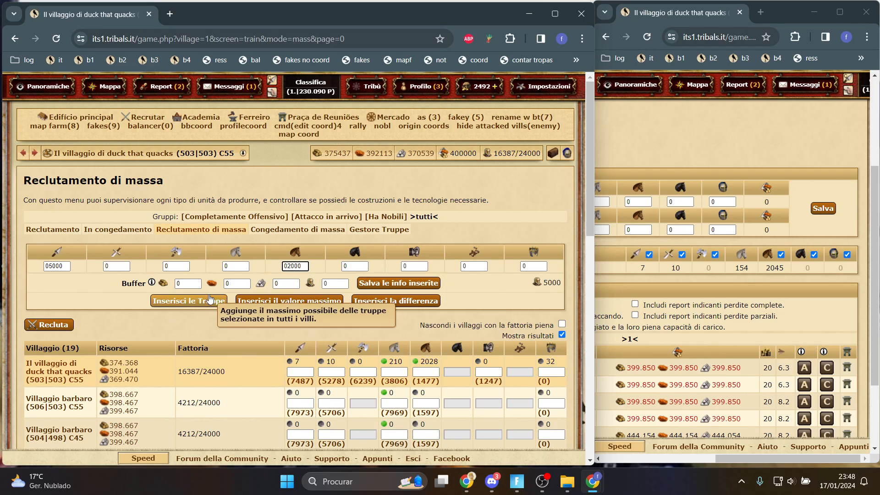
left_click(48, 324)
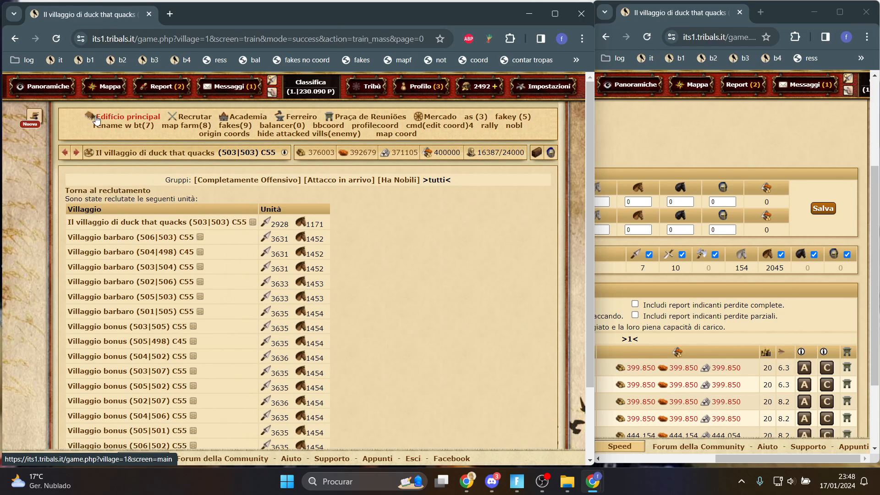
left_click(48, 86)
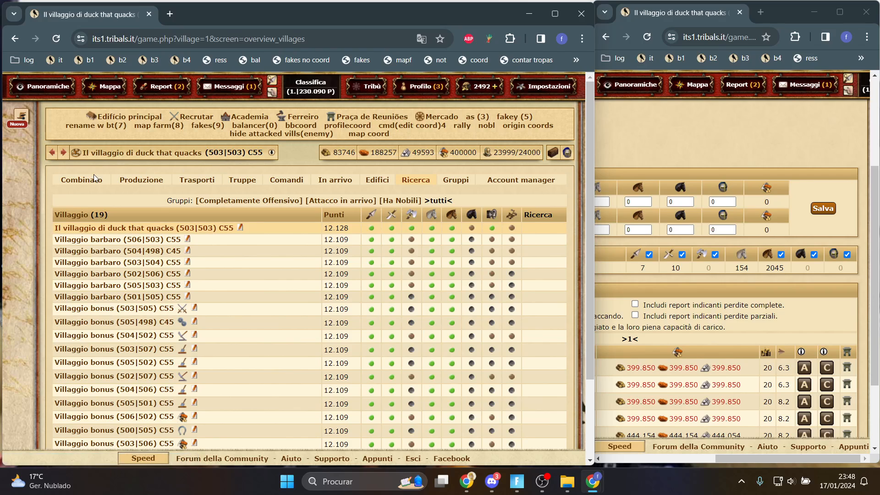
Check Villaggio barbaro (506|503) troops away, then open the Combined overview and village 504|498
left_click(81, 179)
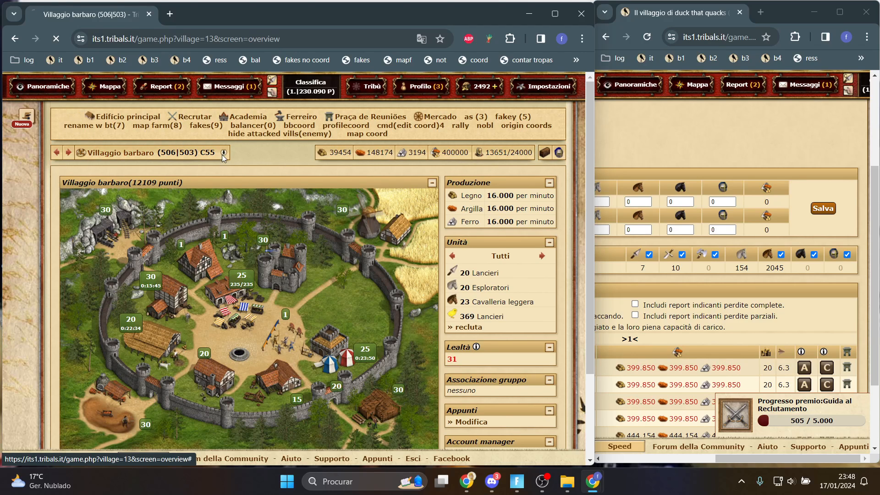
left_click(223, 153)
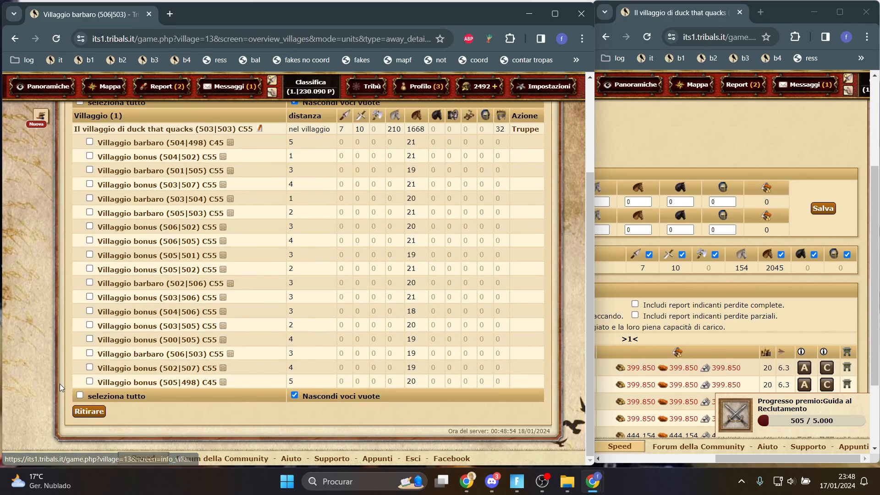
left_click(47, 85)
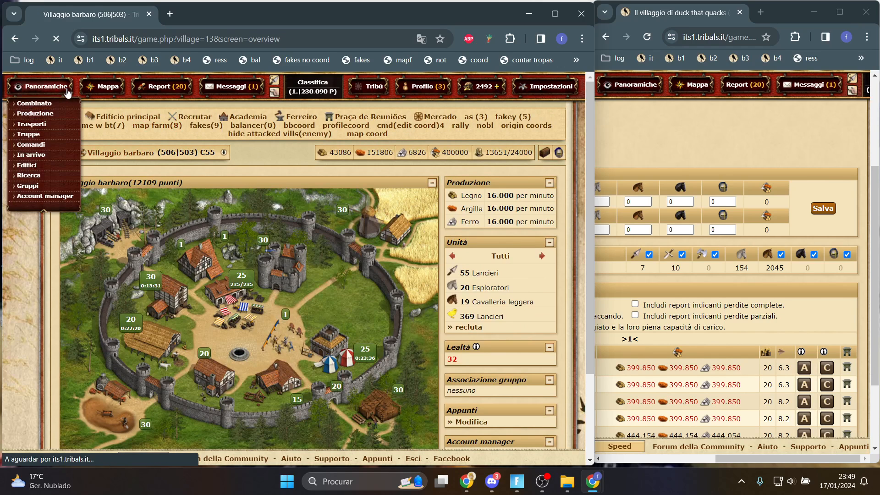
left_click(35, 103)
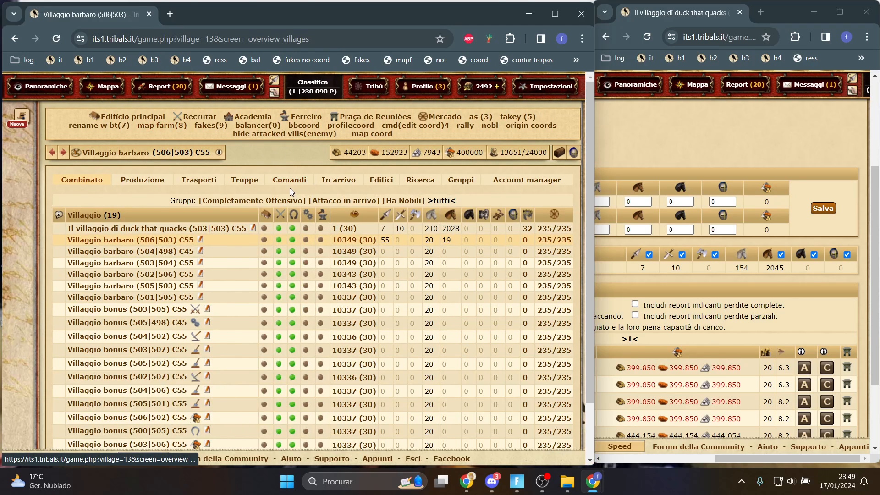
left_click(131, 251)
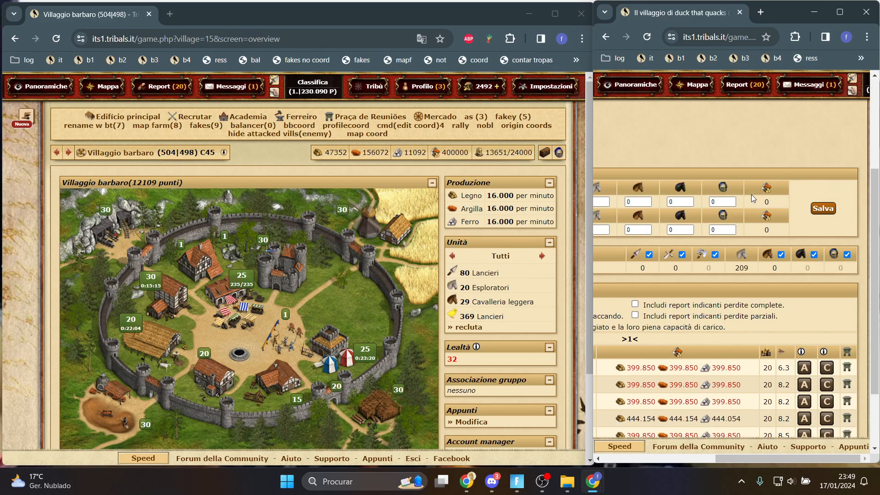
mouse_move(727, 238)
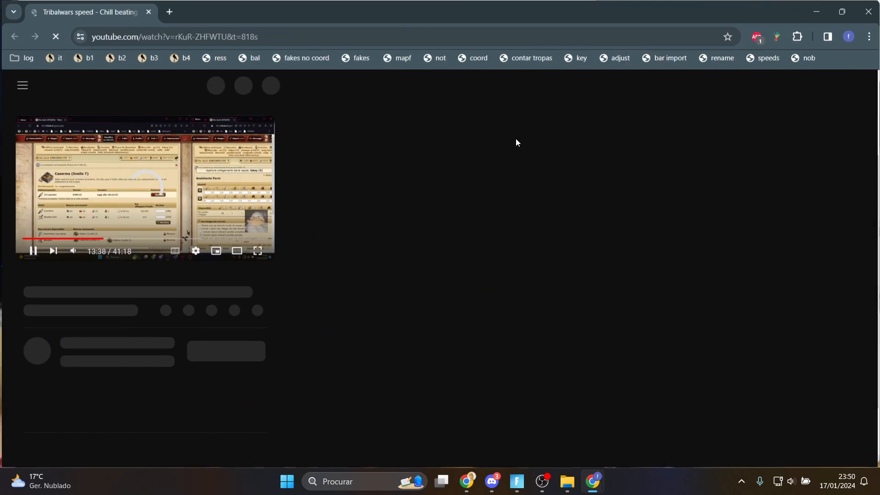
Scrub the full-screen Tribal Wars speed video forward to about 36:36 of 41:18
left_click(32, 250)
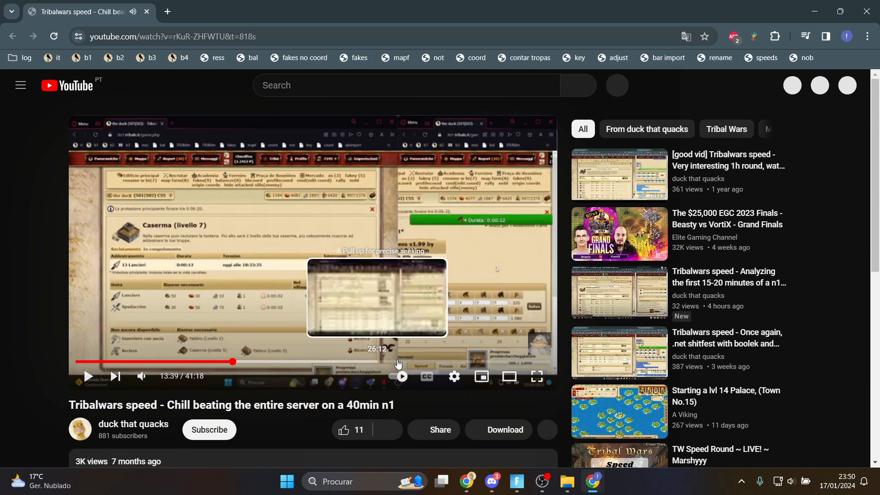
left_click_drag(232, 362, 453, 362)
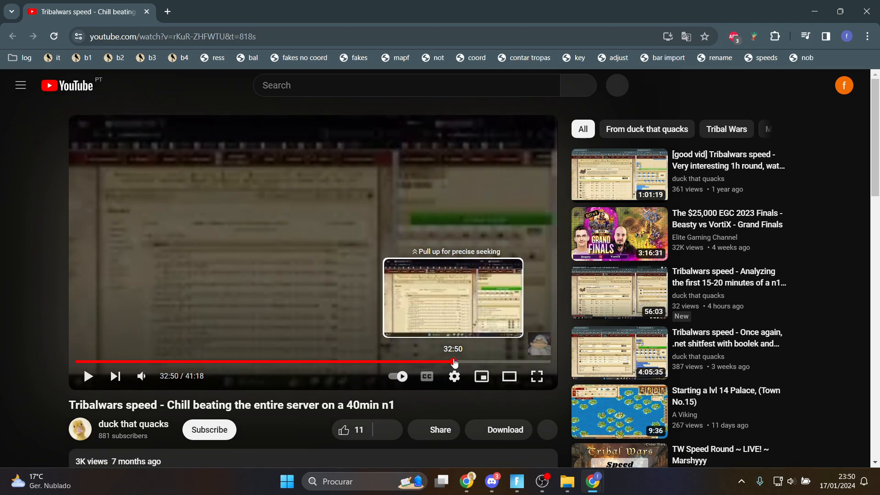
left_click_drag(453, 362, 481, 362)
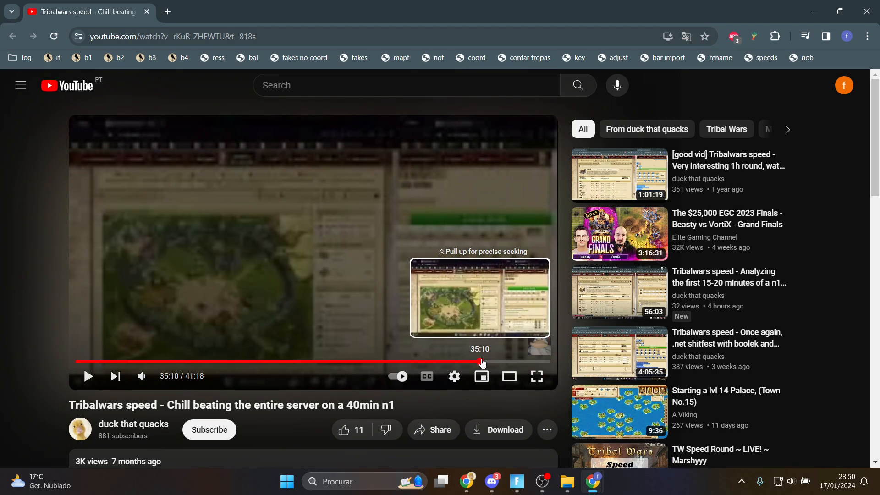
left_click_drag(482, 361, 493, 362)
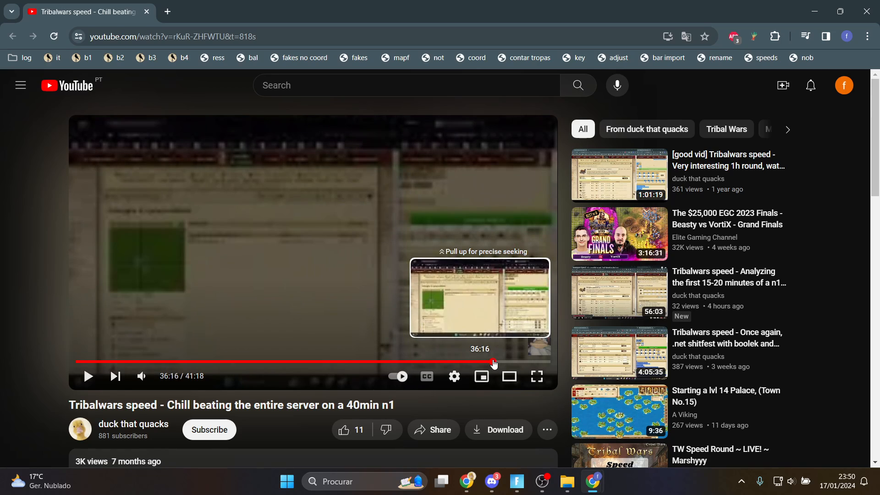
left_click_drag(492, 363, 497, 363)
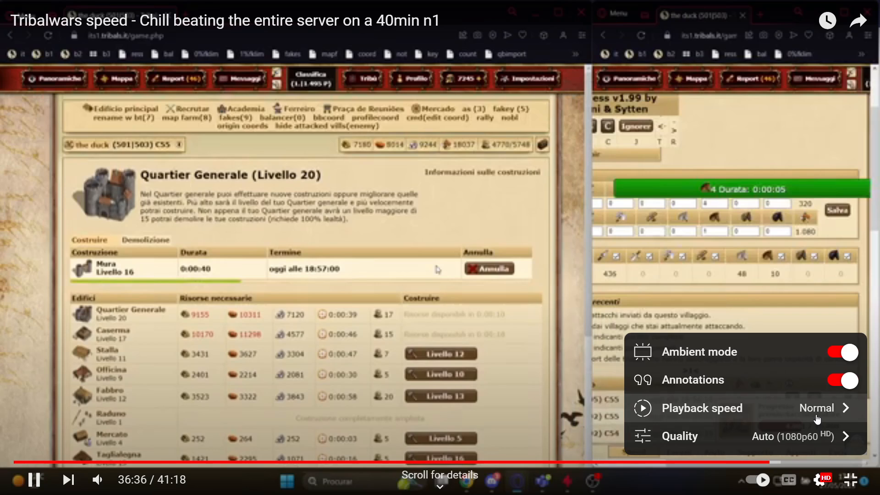
Let the video play on, nudging it forward to 36:59 at the chat messages
left_click(817, 407)
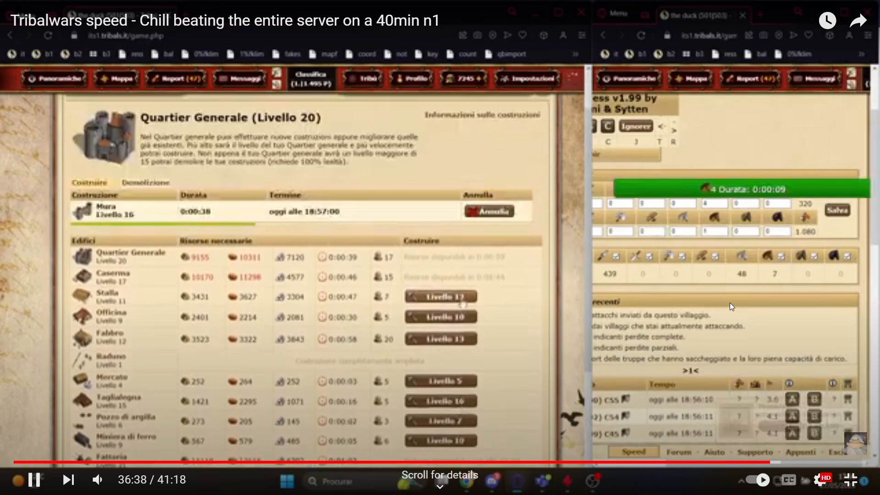
left_click(837, 210)
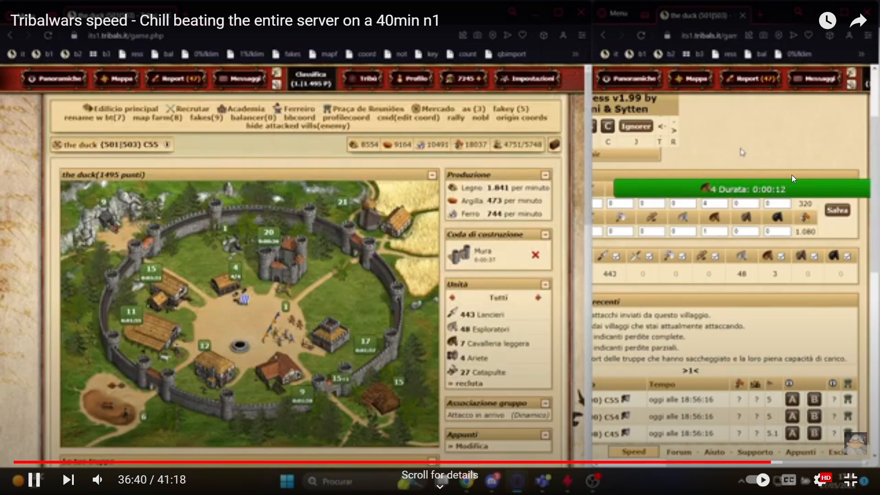
left_click(836, 210)
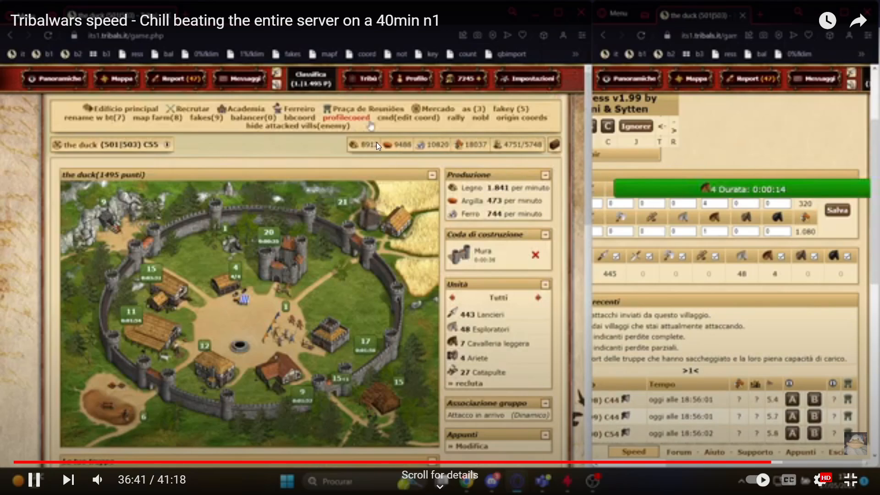
left_click(175, 78)
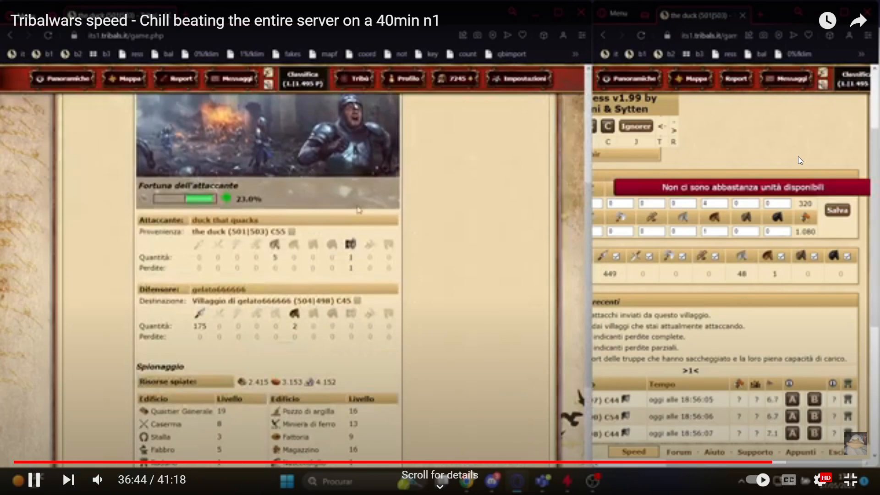
scroll("down", 3)
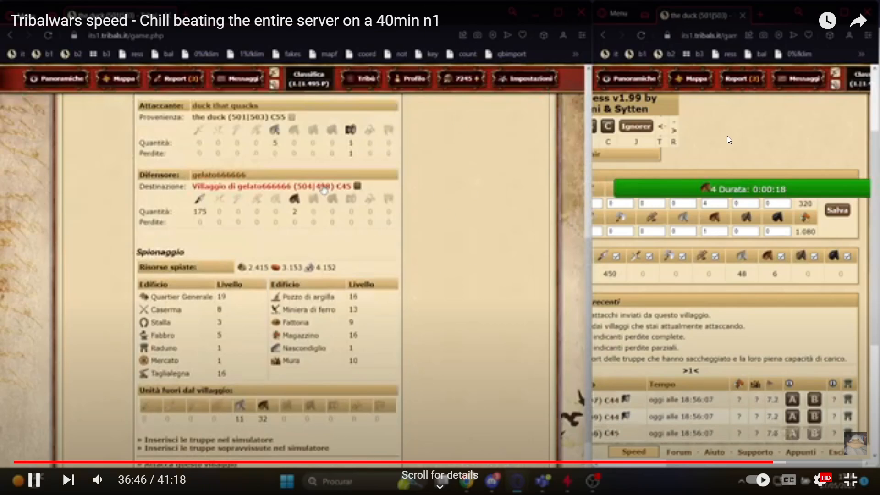
left_click(836, 209)
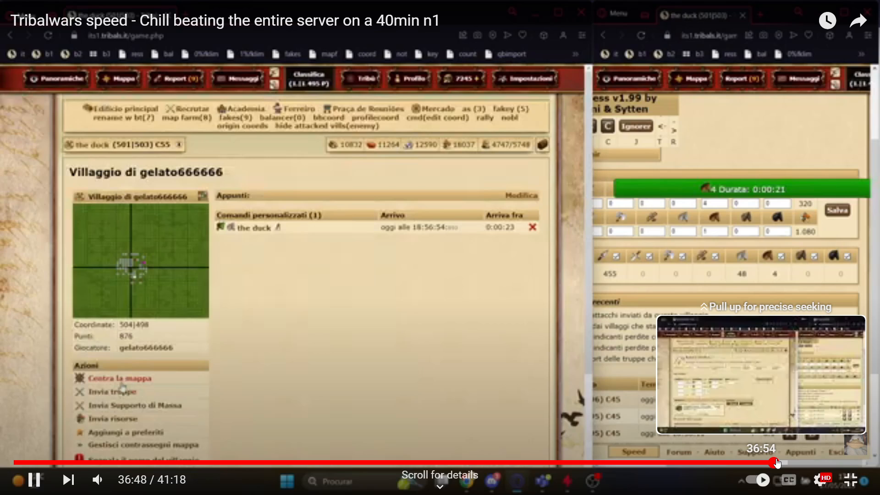
left_click(243, 79)
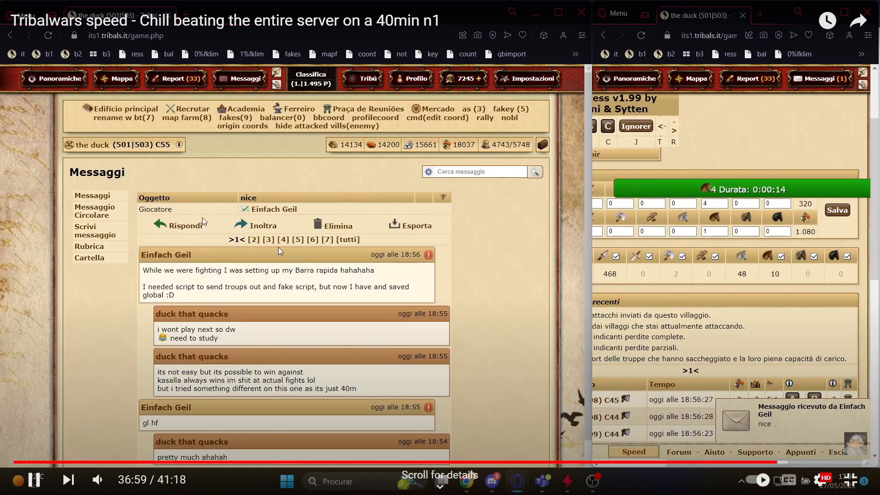
Leave YouTube, return to Tribal Wars and open the Classifica player ranking
left_click(820, 480)
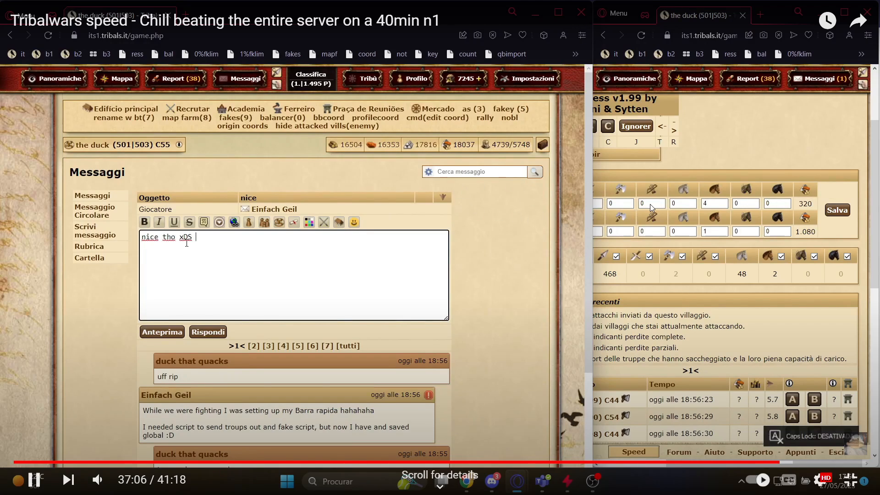
key("Backspace")
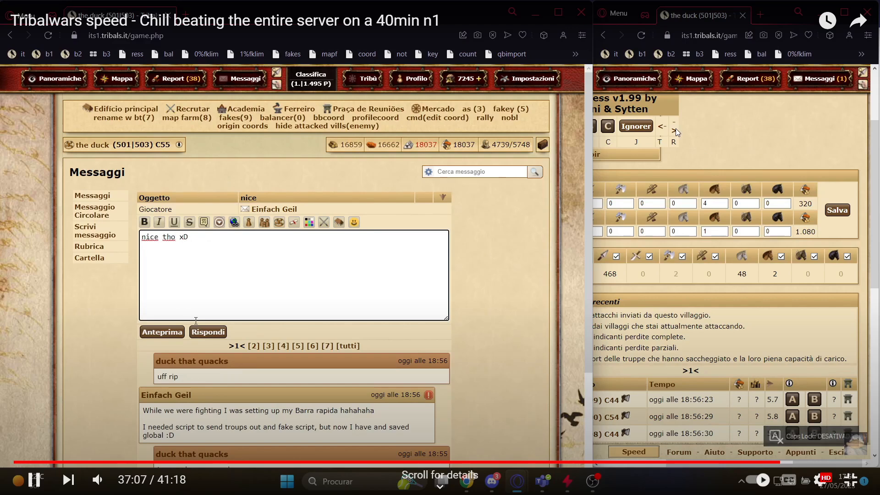
left_click(54, 78)
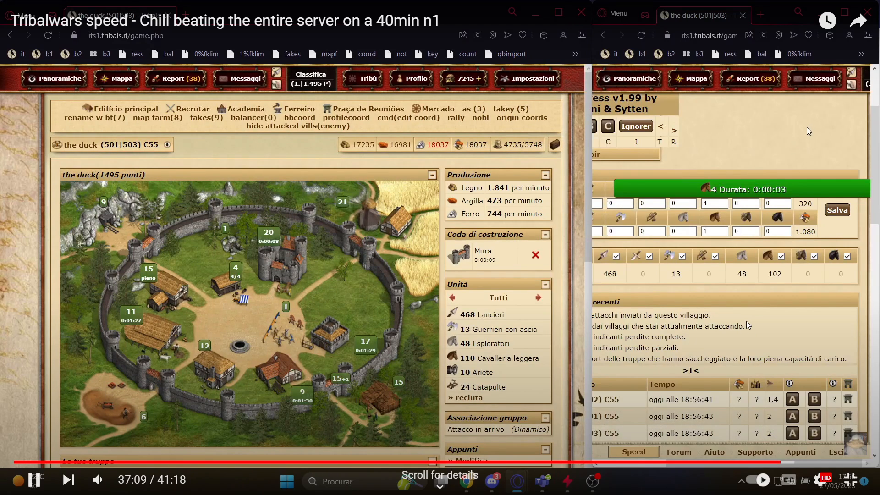
left_click(125, 108)
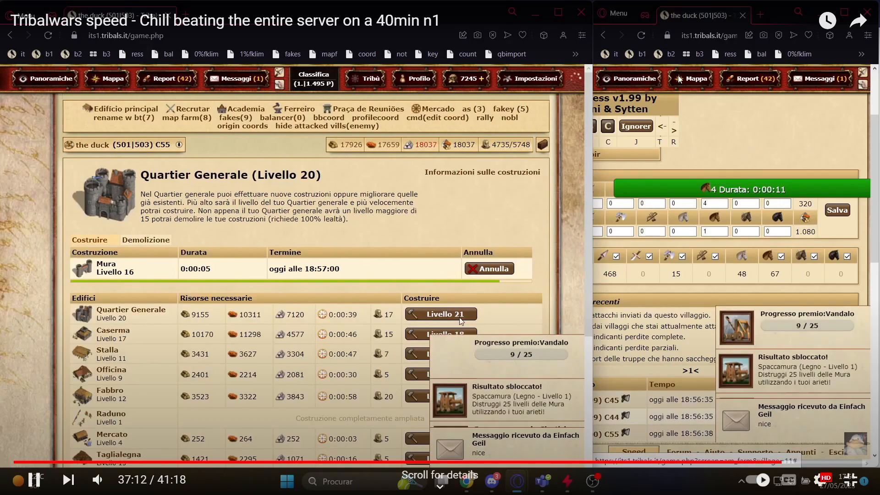
left_click(534, 78)
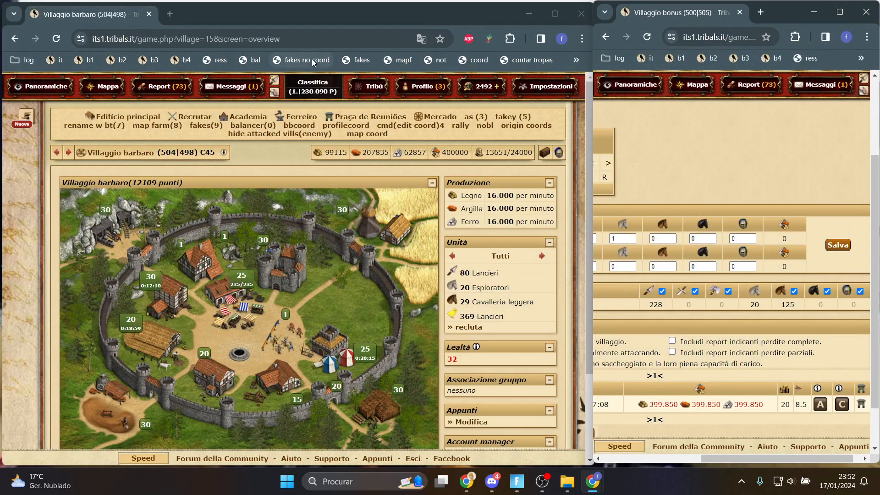
left_click(312, 87)
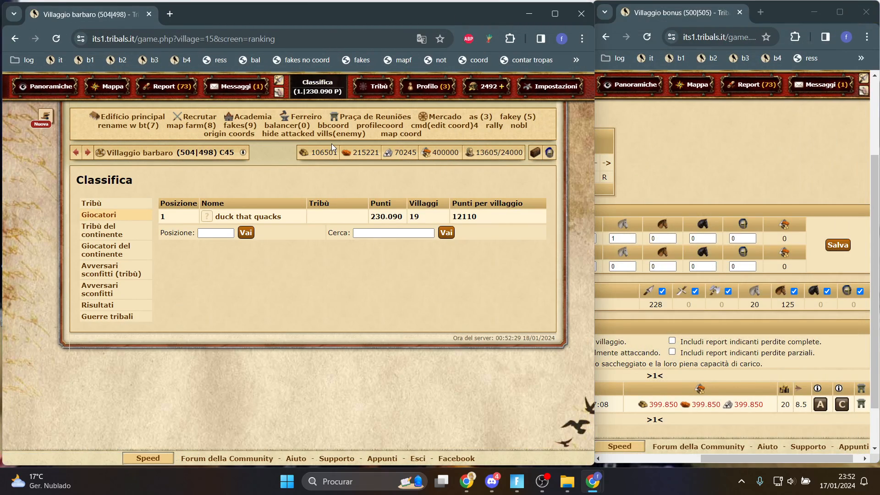